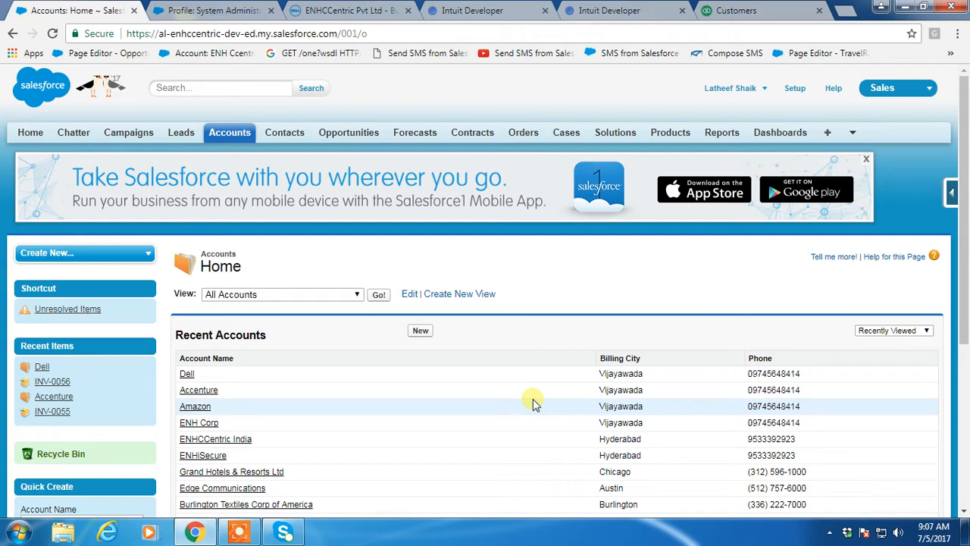
{"action": "mouse_move", "coordinate": [339, 82]}
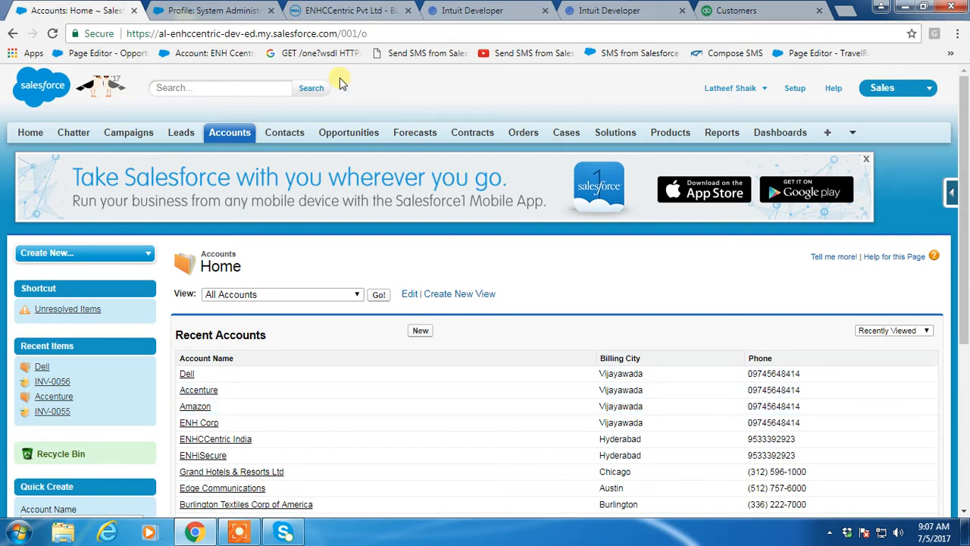
Return to the Boomi tab showing the Salesforce to QuickBooks process canvas
{"action": "left_click", "coordinate": [349, 10]}
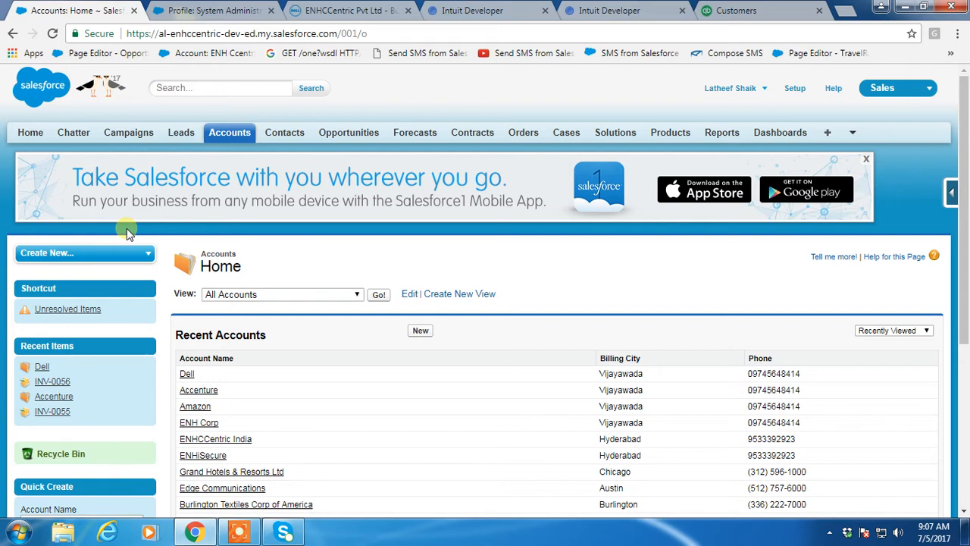
{"action": "scroll", "scroll_direction": "down", "scroll_amount": 3}
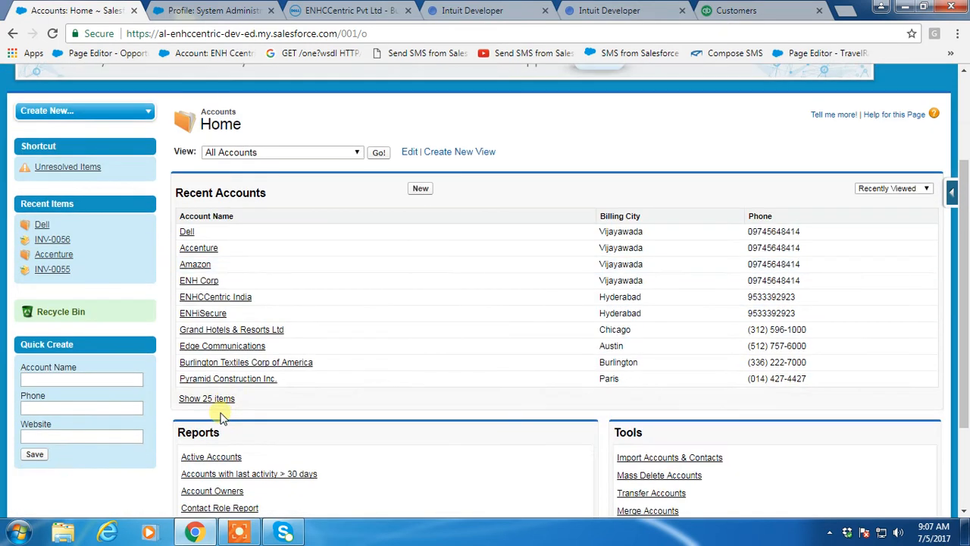
{"action": "mouse_move", "coordinate": [220, 382]}
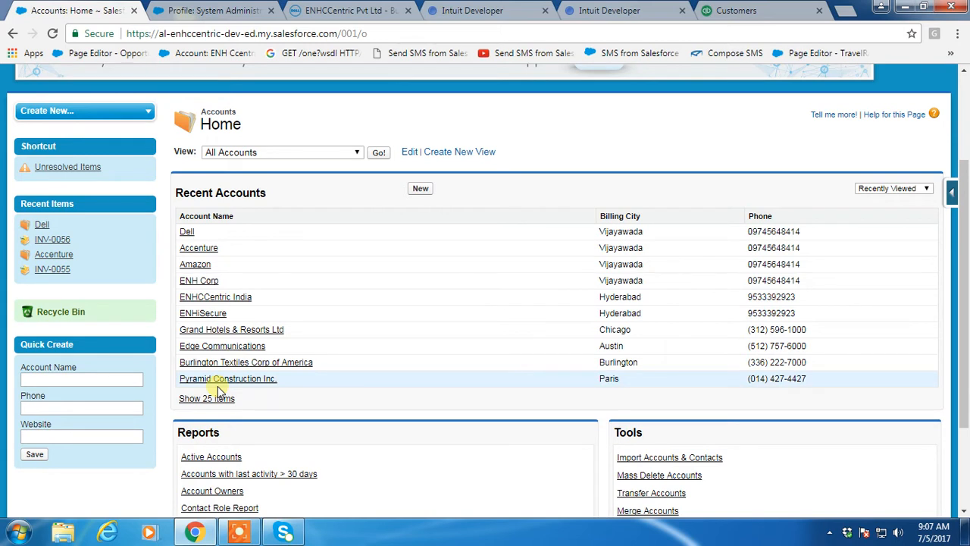
{"action": "left_click", "coordinate": [345, 10]}
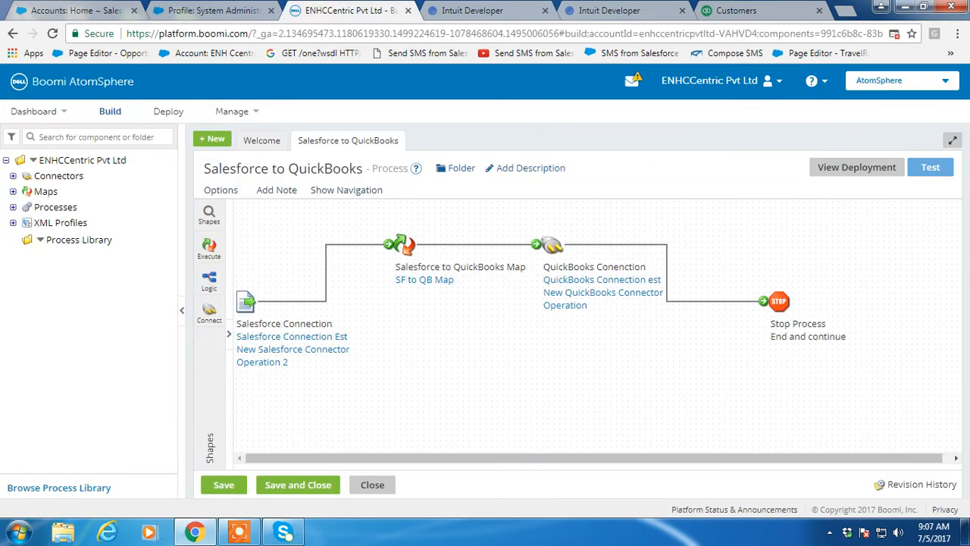
{"action": "left_click", "coordinate": [72, 10]}
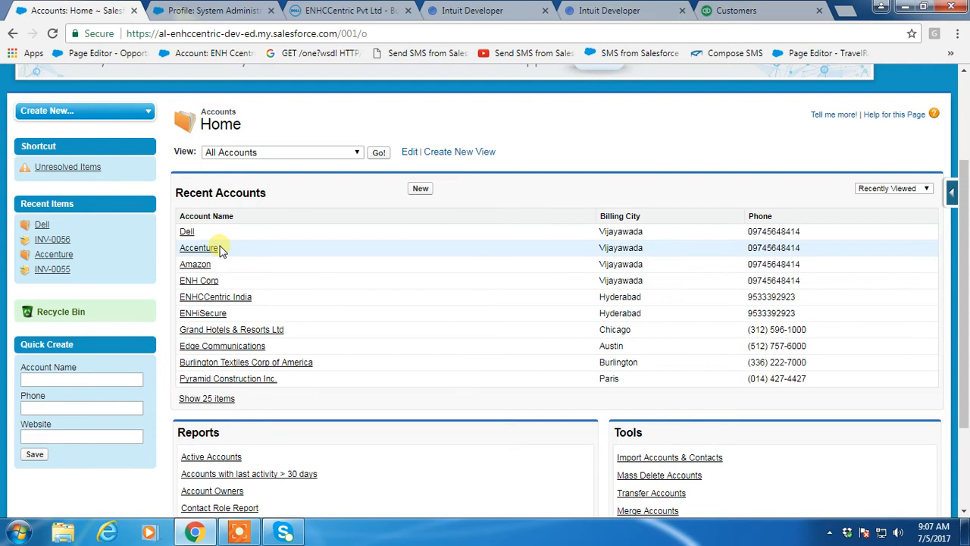
{"action": "scroll", "scroll_direction": "up", "scroll_amount": 3}
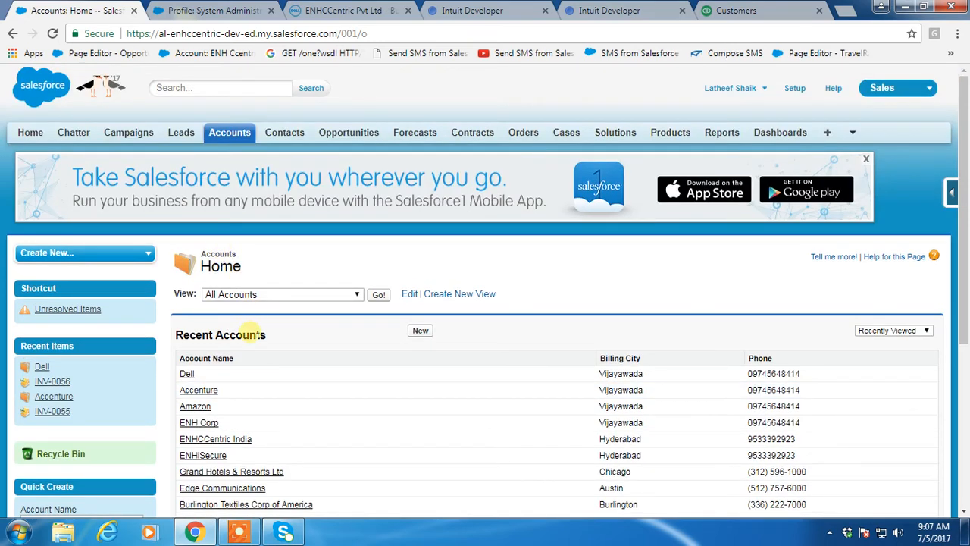
{"action": "scroll", "scroll_direction": "down", "scroll_amount": 3}
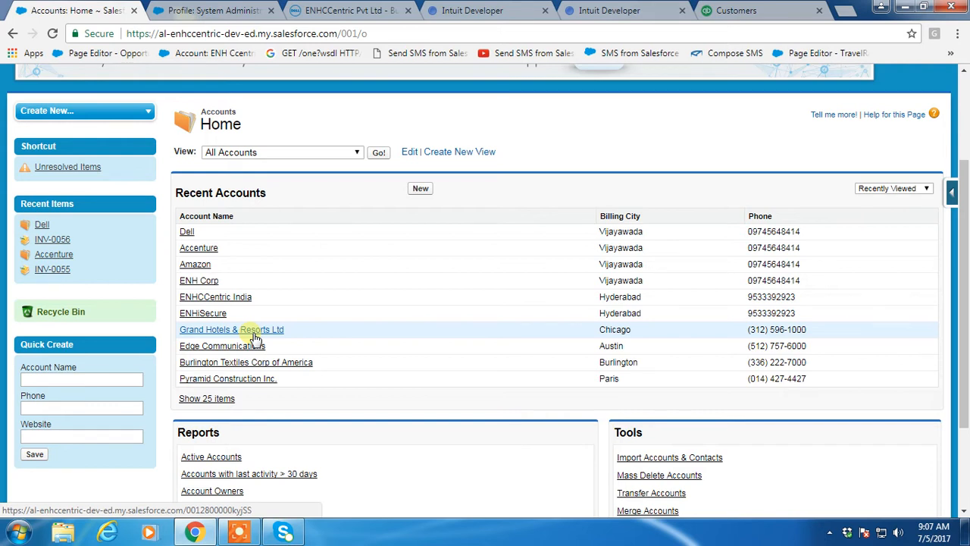
{"action": "scroll", "scroll_direction": "up", "scroll_amount": 3}
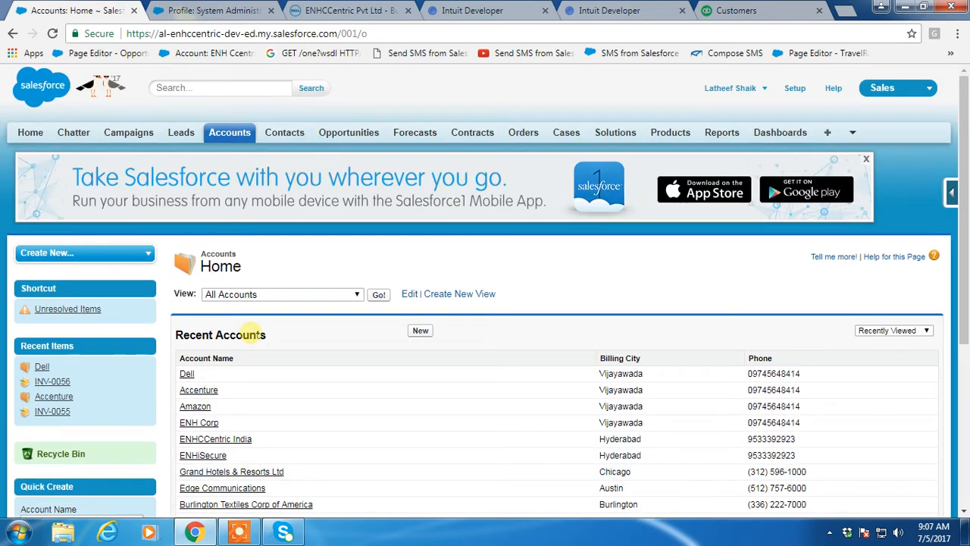
{"action": "left_click", "coordinate": [349, 10]}
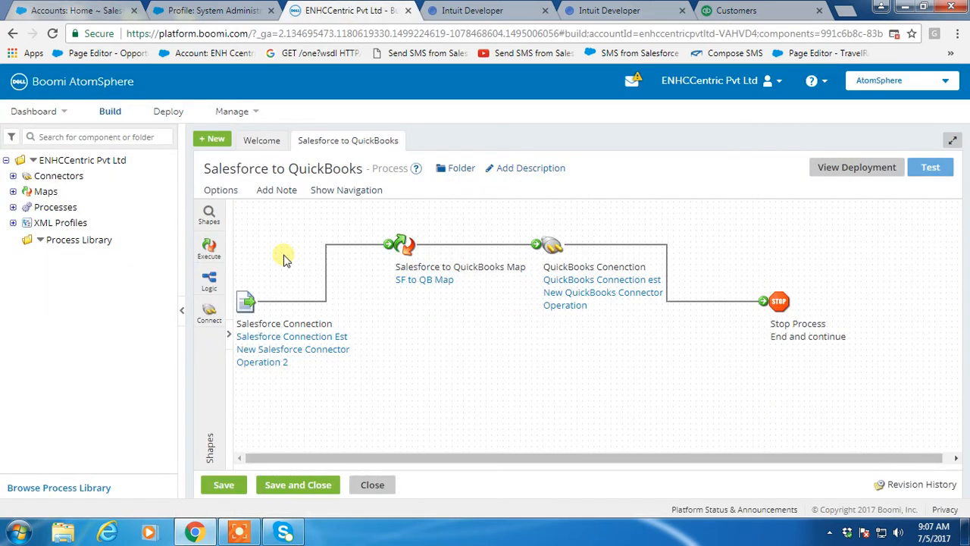
{"action": "mouse_move", "coordinate": [330, 181]}
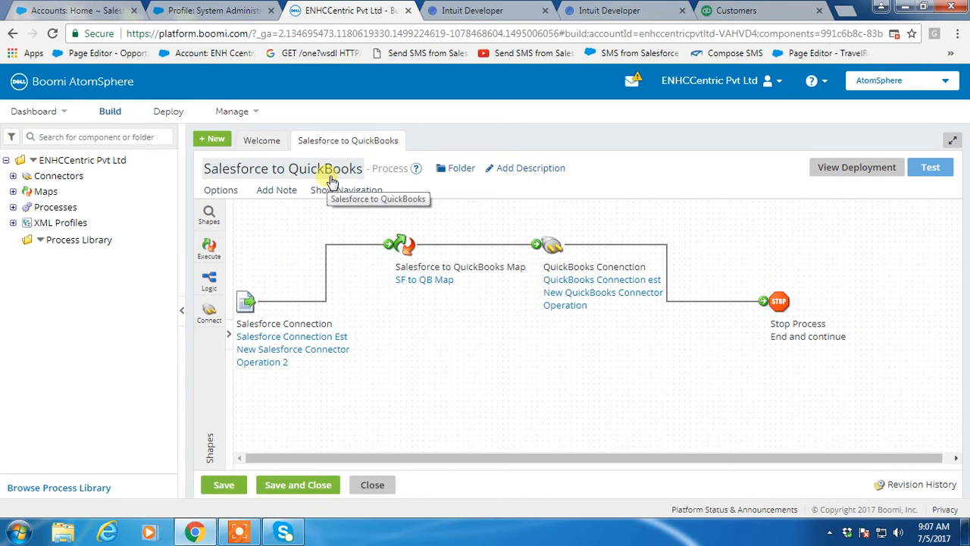
{"action": "mouse_move", "coordinate": [337, 303]}
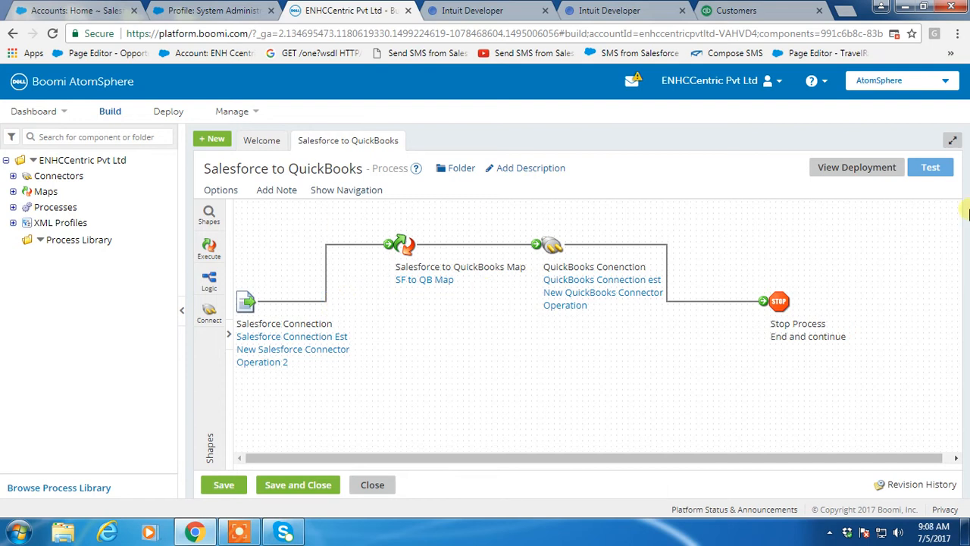
Run a test of the process on the Test Atom Cloud
{"action": "left_click", "coordinate": [930, 166]}
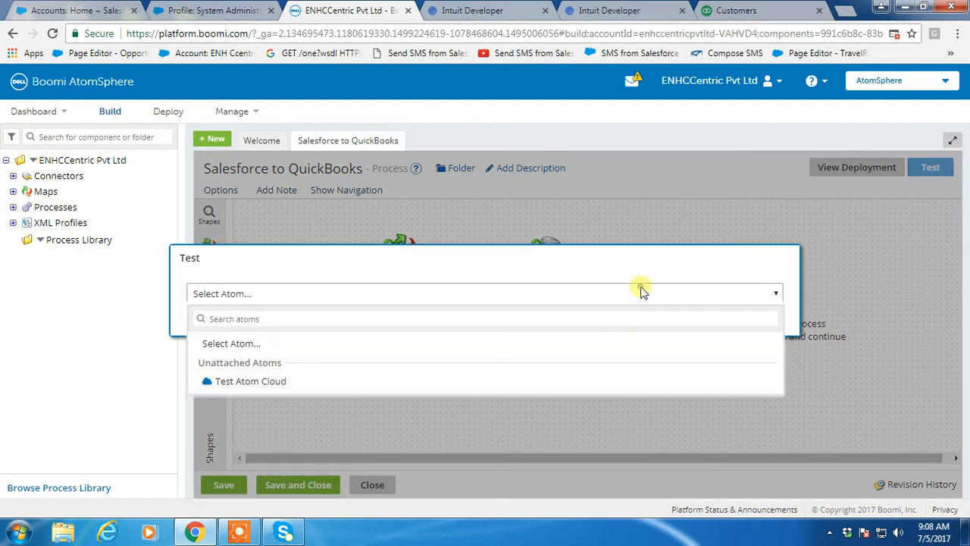
{"action": "mouse_move", "coordinate": [253, 387]}
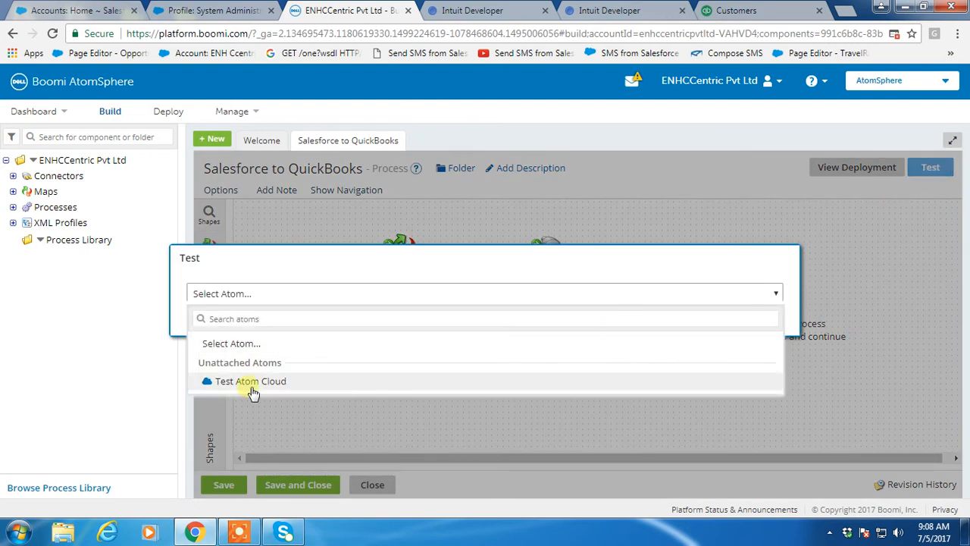
{"action": "left_click", "coordinate": [252, 381]}
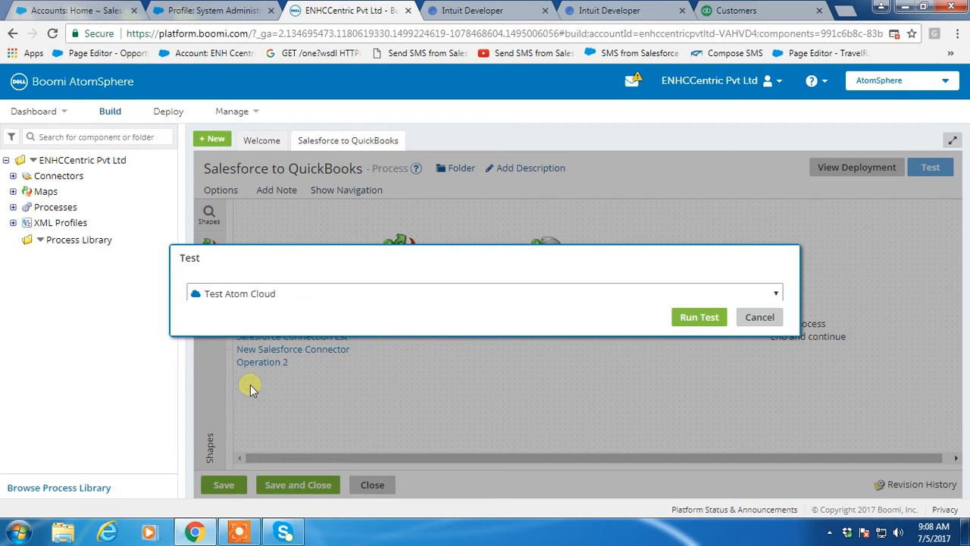
{"action": "left_click", "coordinate": [699, 317]}
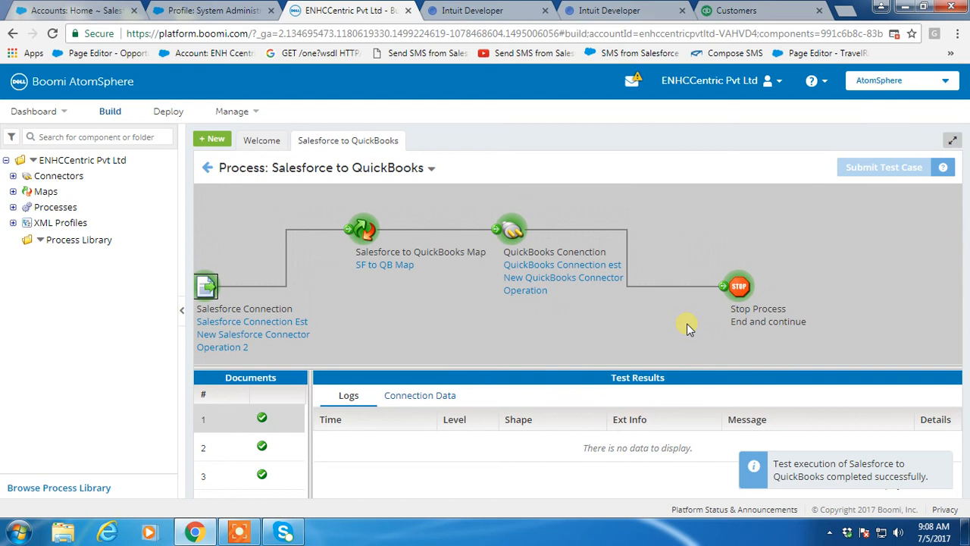
{"action": "mouse_move", "coordinate": [699, 378]}
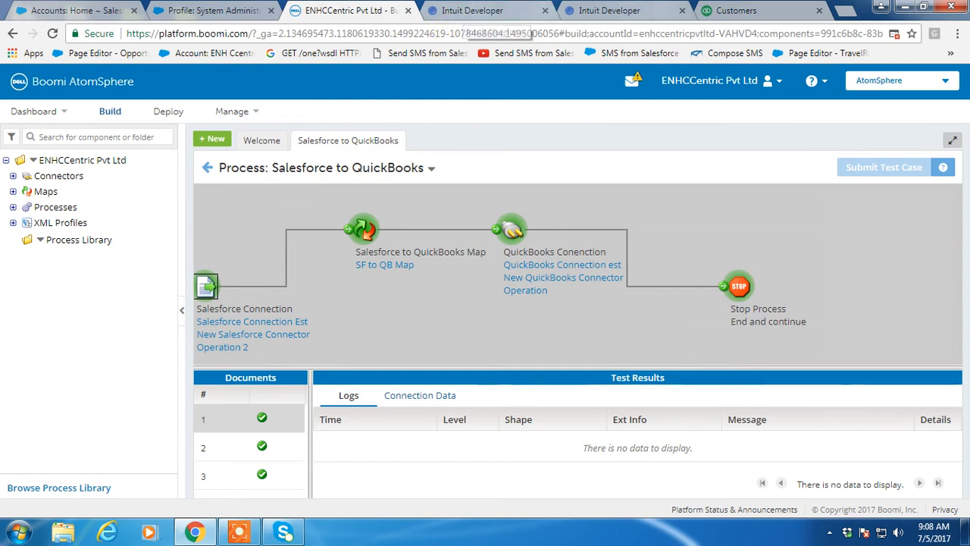
Reload the QuickBooks Customers list to show Amazon, Dell and ENHiSecure
{"action": "left_click", "coordinate": [736, 10]}
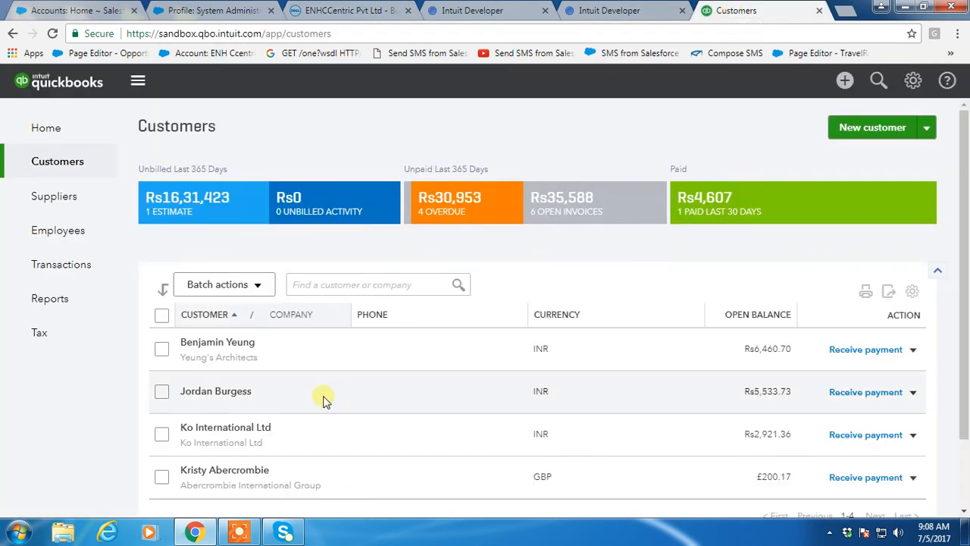
{"action": "scroll", "scroll_direction": "down", "scroll_amount": 3}
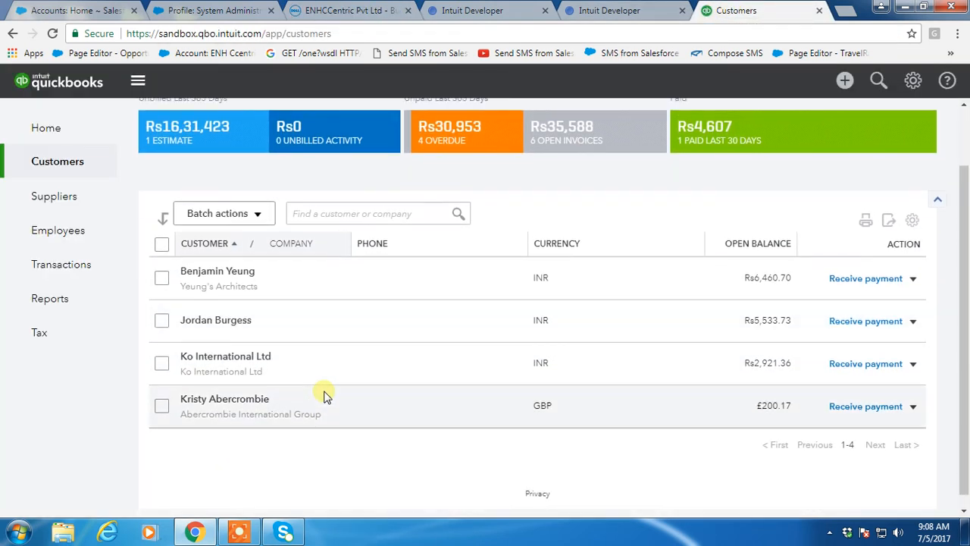
{"action": "scroll", "scroll_direction": "up", "scroll_amount": 3}
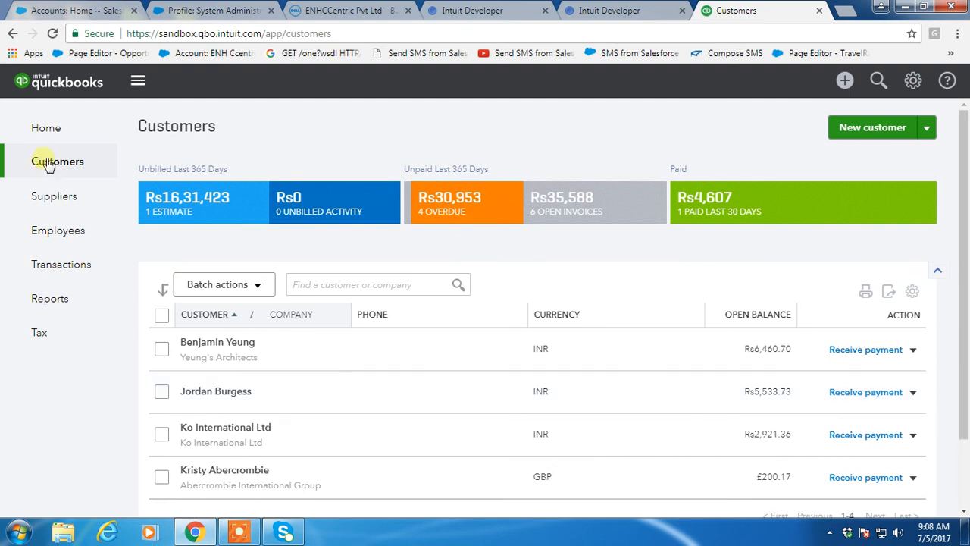
{"action": "mouse_move", "coordinate": [53, 34]}
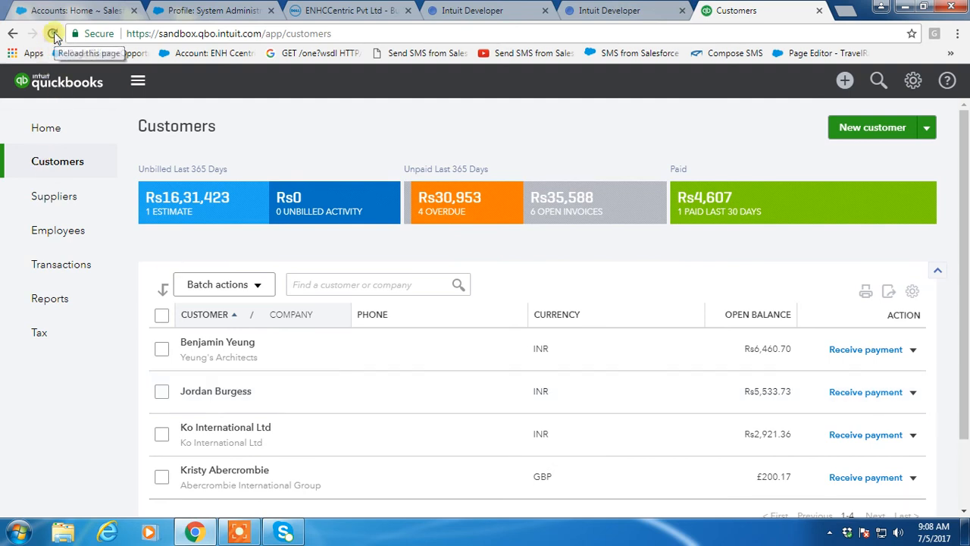
{"action": "left_click", "coordinate": [53, 34]}
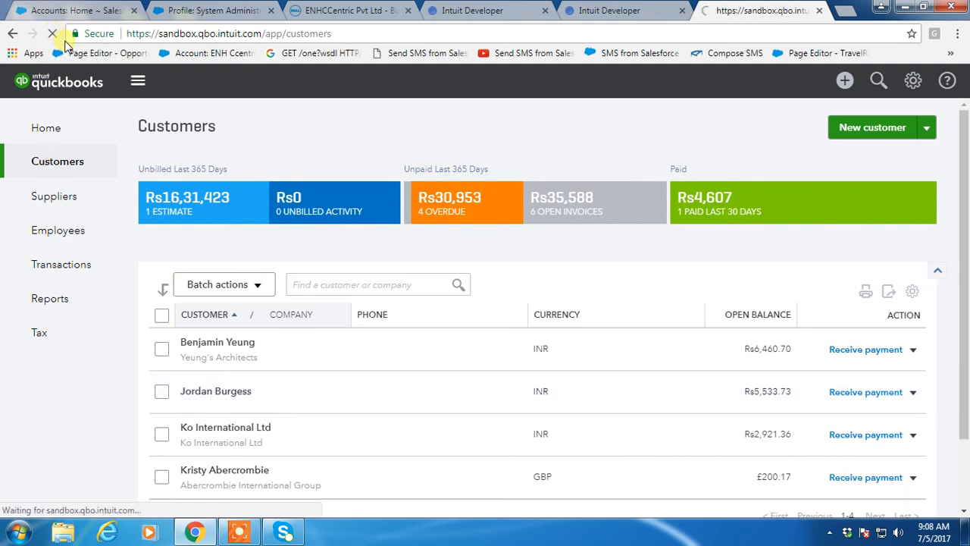
{"action": "left_click", "coordinate": [52, 33]}
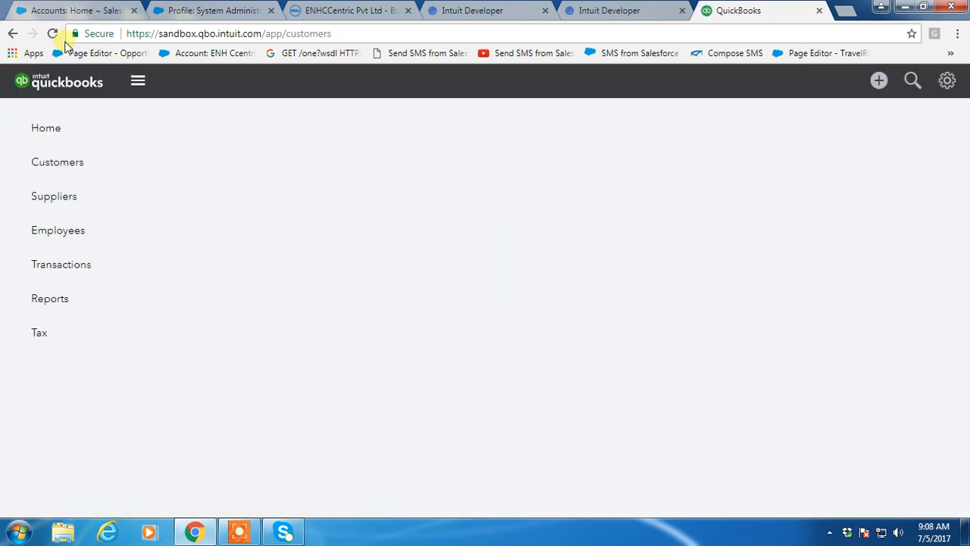
{"action": "left_click", "coordinate": [58, 161]}
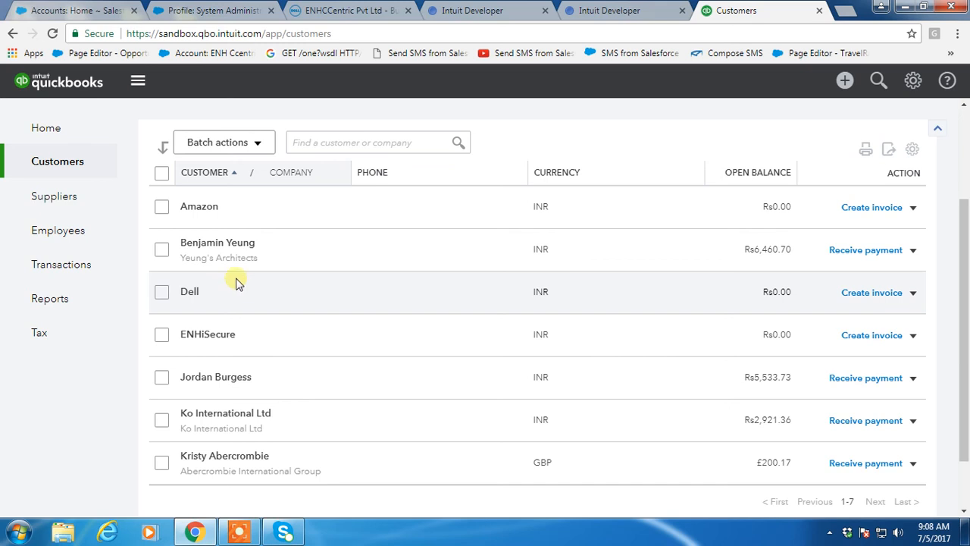
{"action": "mouse_move", "coordinate": [230, 231]}
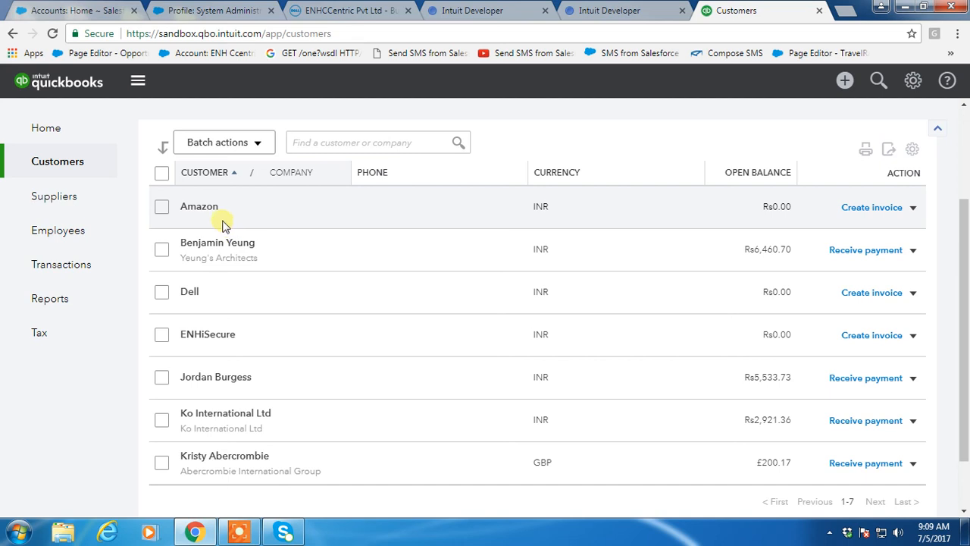
{"action": "mouse_move", "coordinate": [208, 334]}
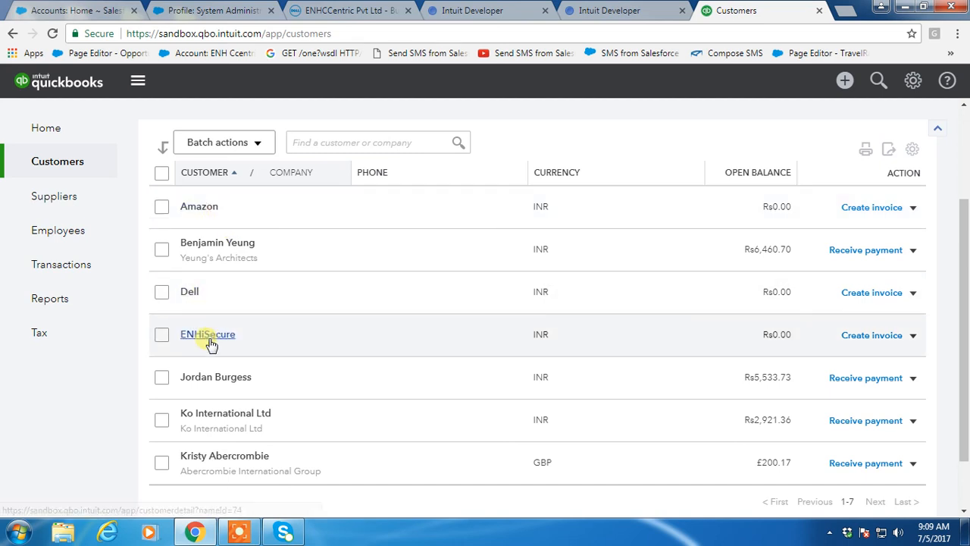